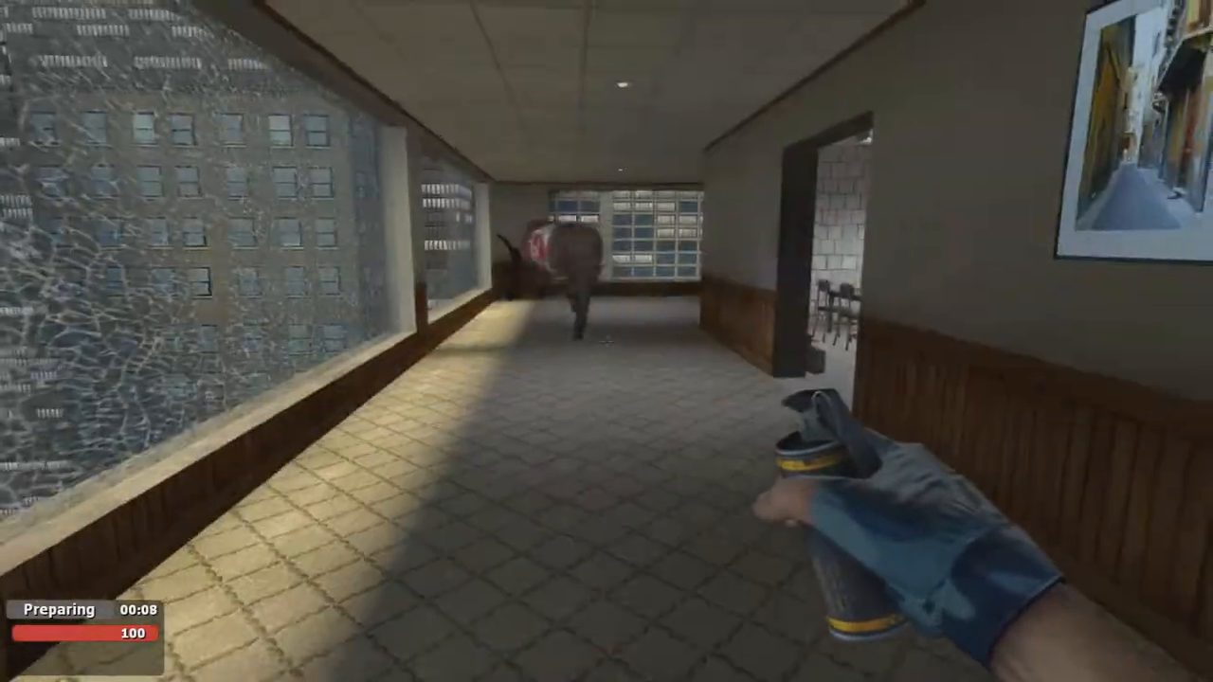
{"action": "mouse_move", "coordinate": [607, 341]}
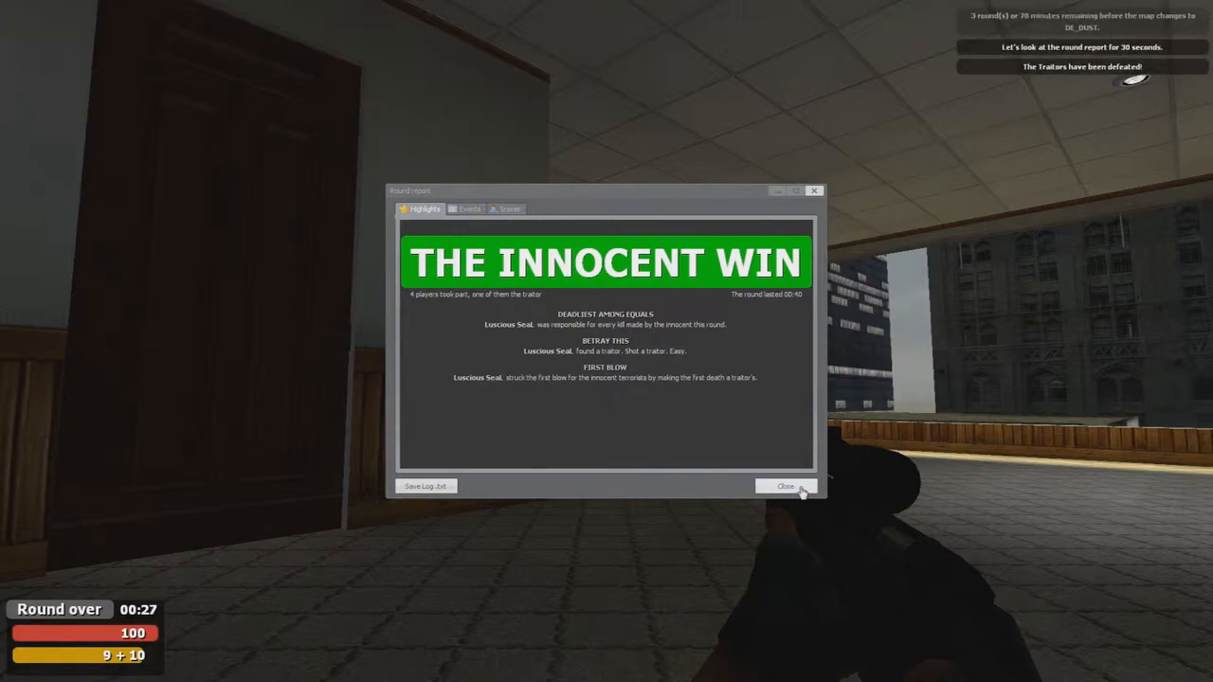
{"action": "left_click", "coordinate": [787, 485]}
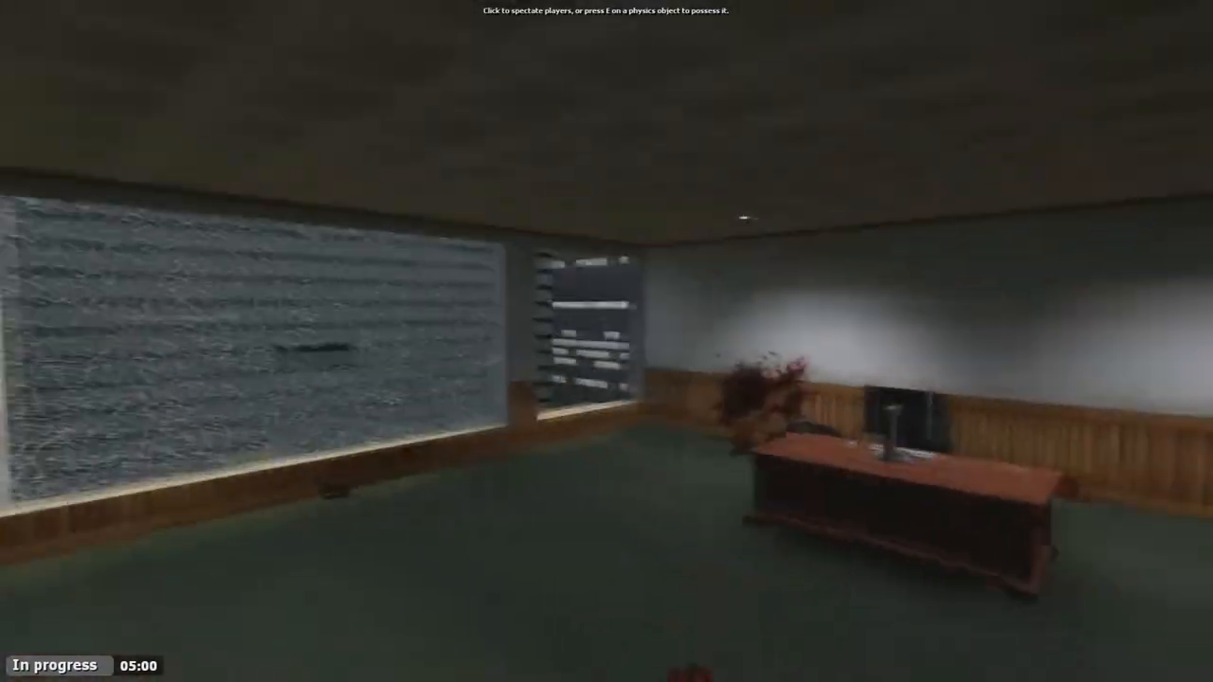
{"action": "left_click", "coordinate": [607, 341]}
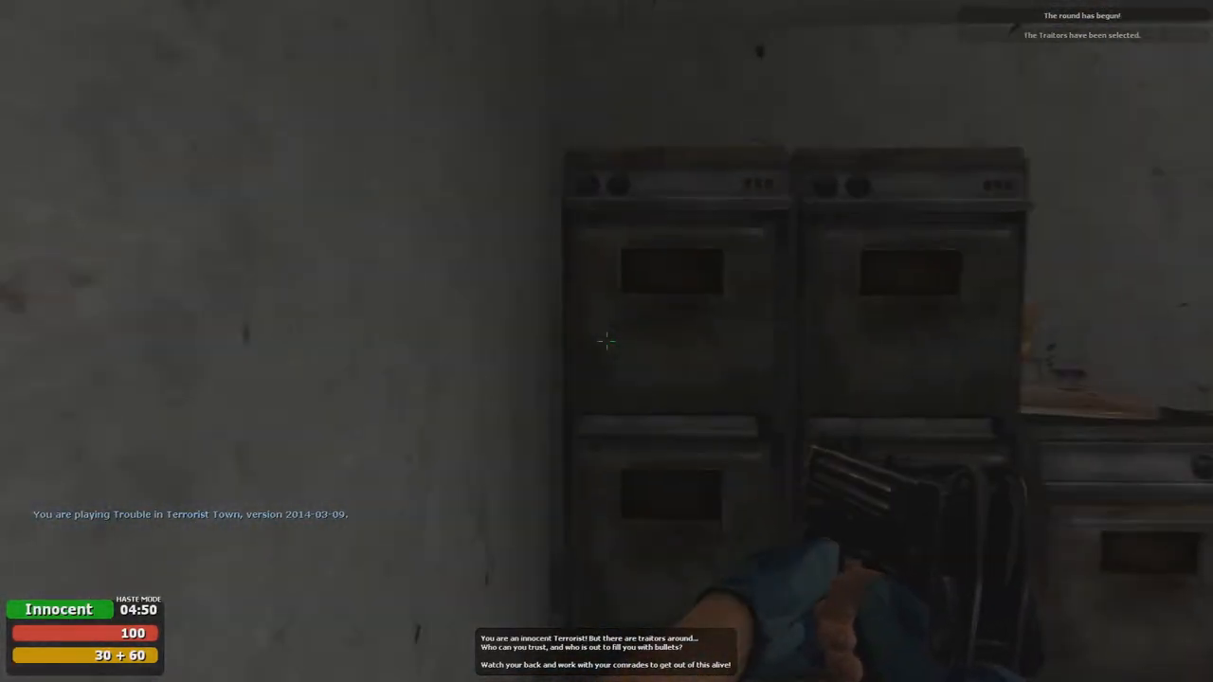
{"action": "mouse_move", "coordinate": [606, 341]}
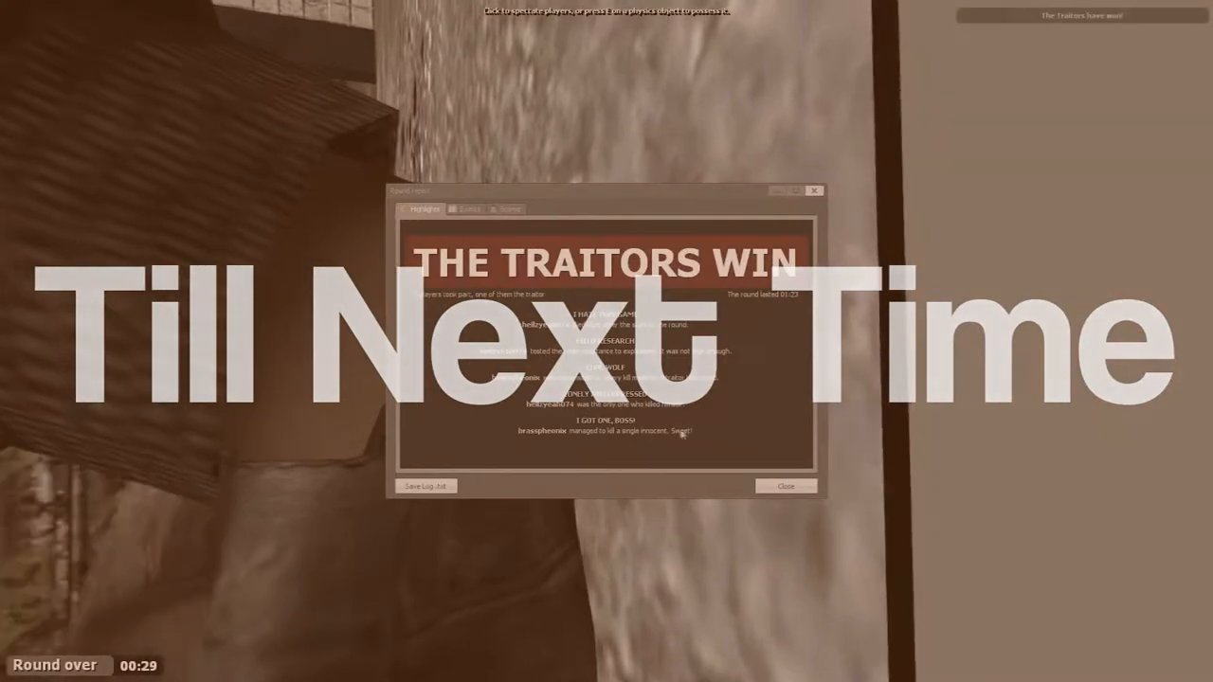
{"action": "left_click", "coordinate": [785, 485]}
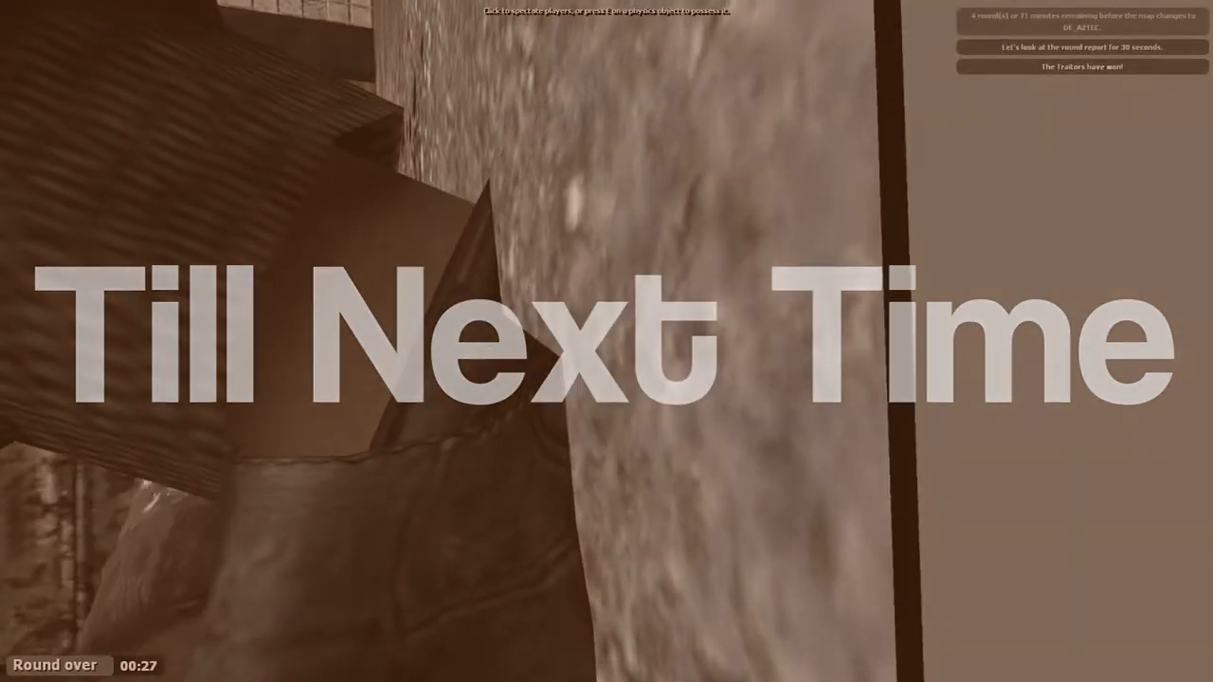